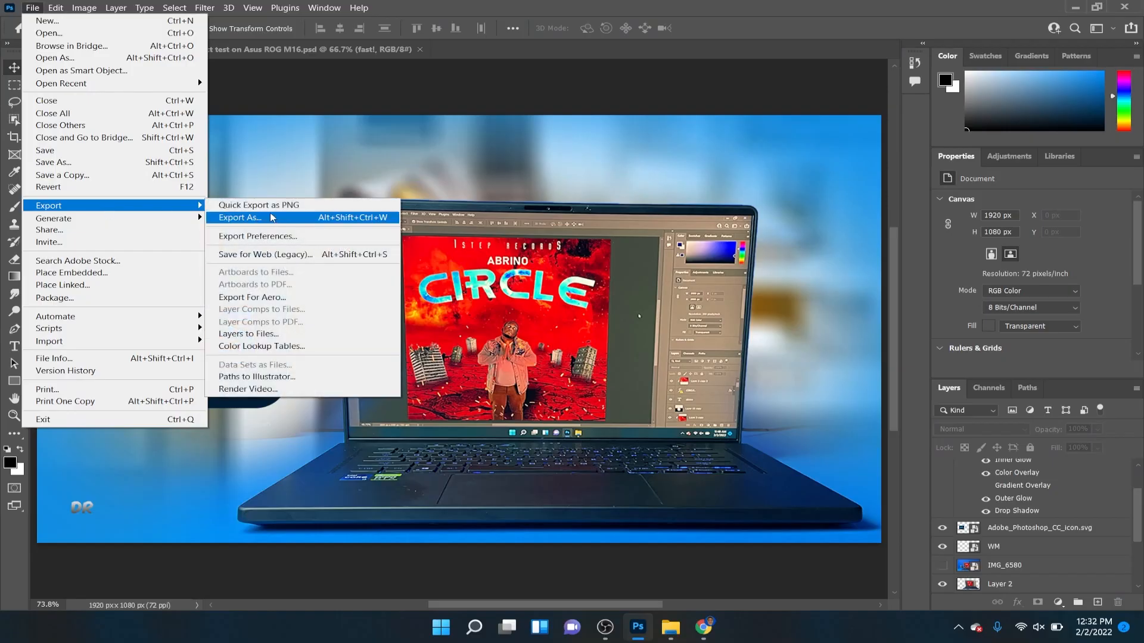
Export the thumbnail as a JPG via Export As, reaching the save-location browser
left_click(240, 217)
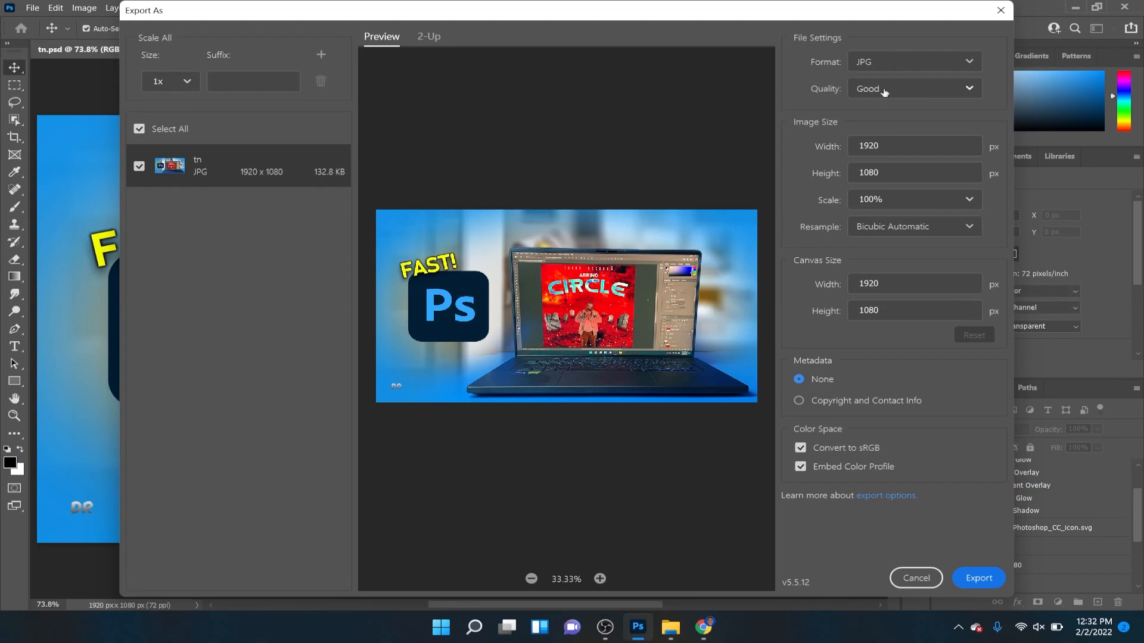
left_click(911, 88)
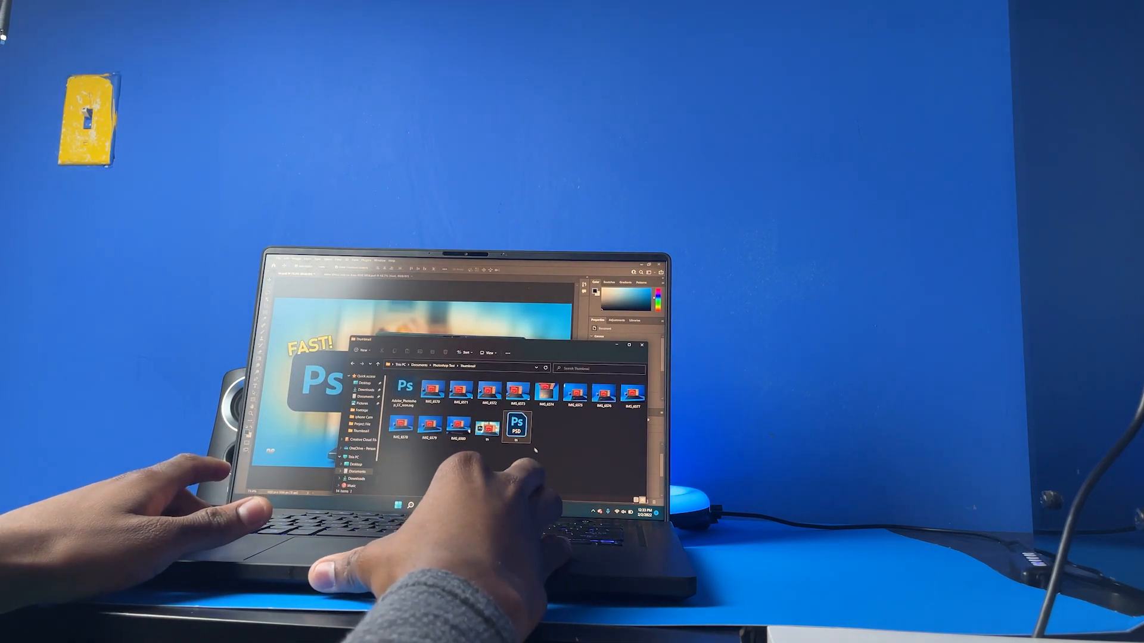
Choose the destination folder and confirm, completing the JPG export and returning to the canvas
double_click(516, 427)
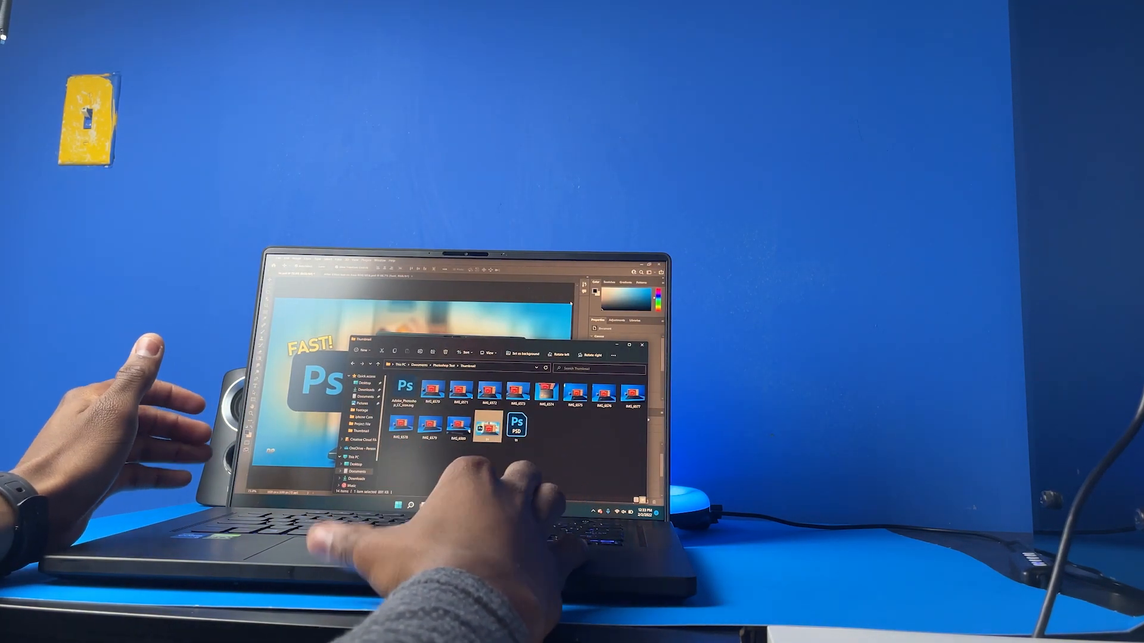
double_click(516, 425)
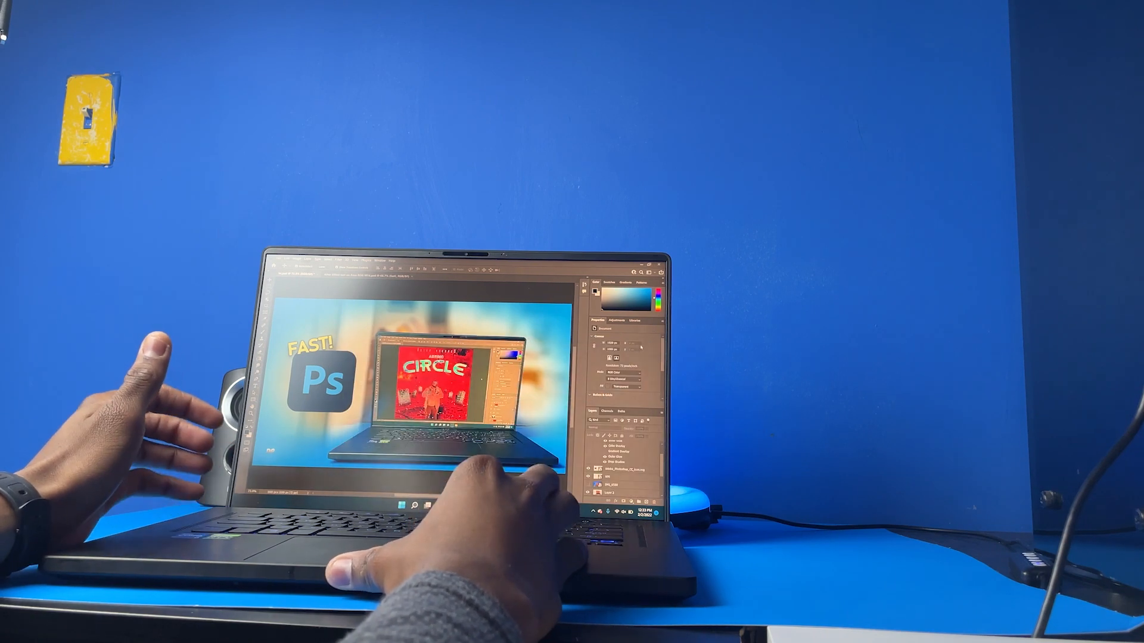